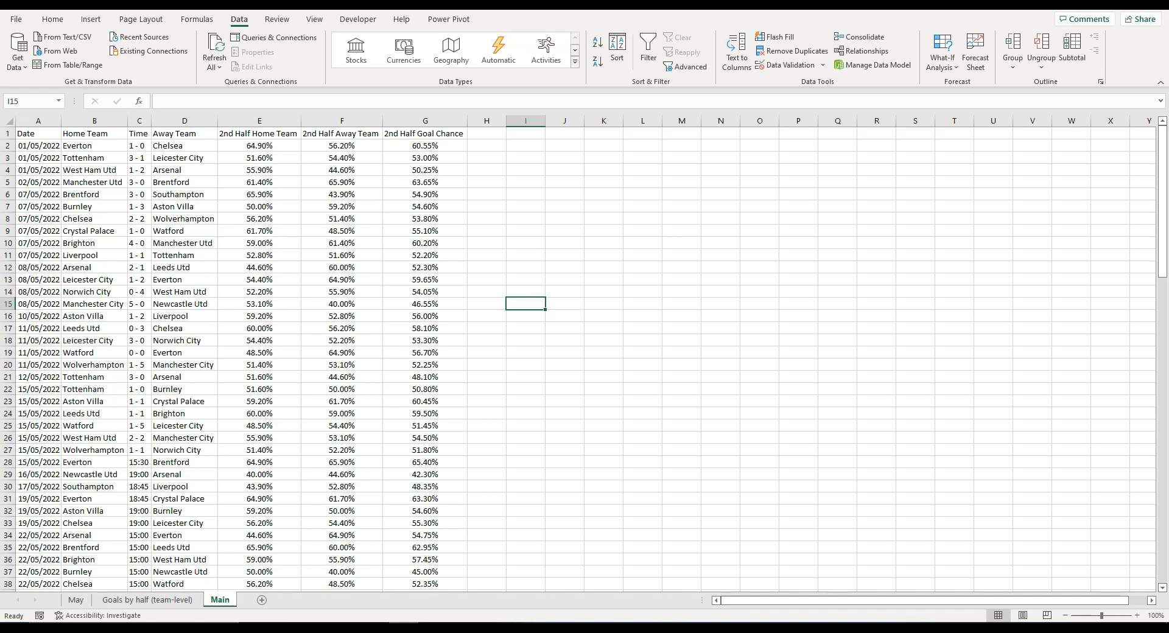
- Review the May fixtures and Goals by half (team-level) sheets, ending back on May
{"action": "left_click", "coordinate": [76, 599]}
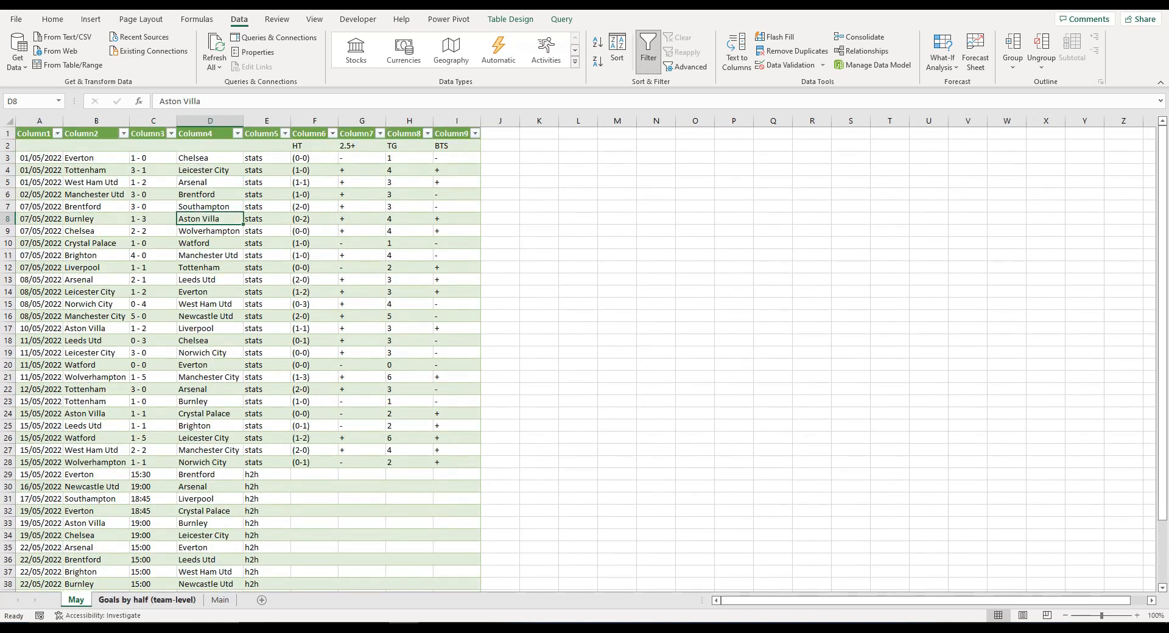
{"action": "left_click", "coordinate": [147, 599]}
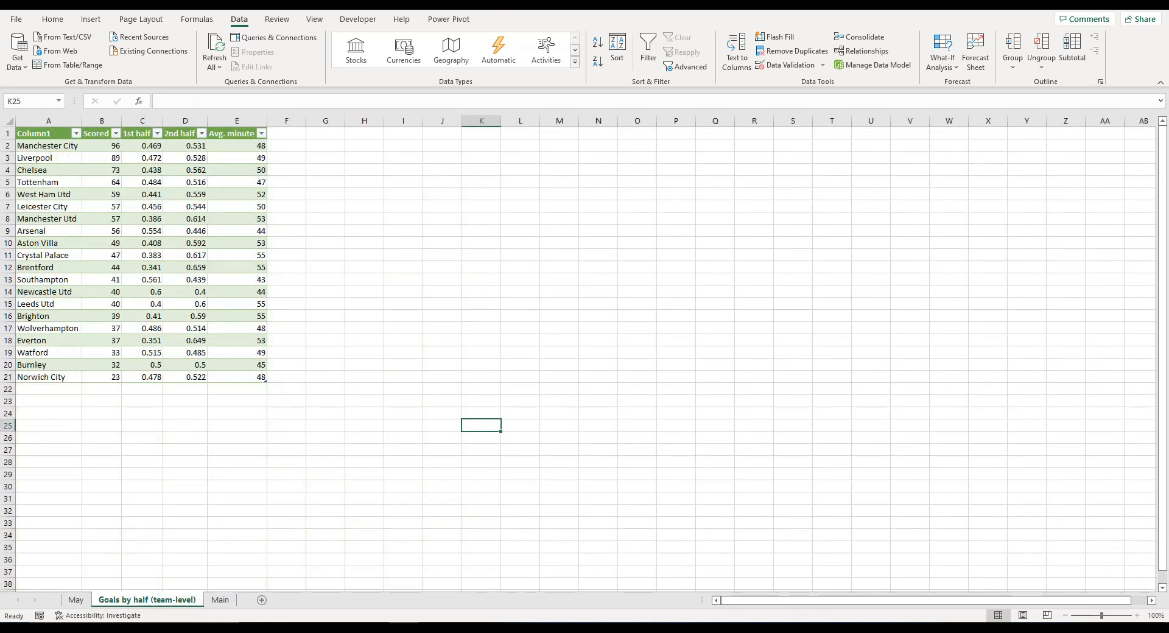
{"action": "left_click", "coordinate": [403, 315]}
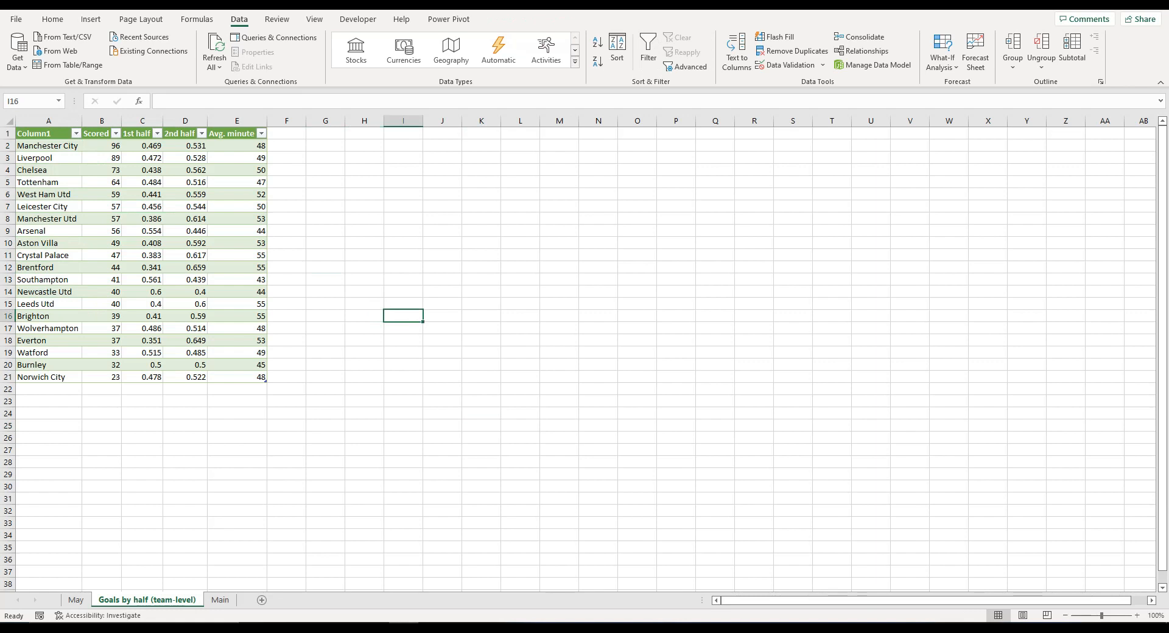
{"action": "left_click", "coordinate": [236, 498]}
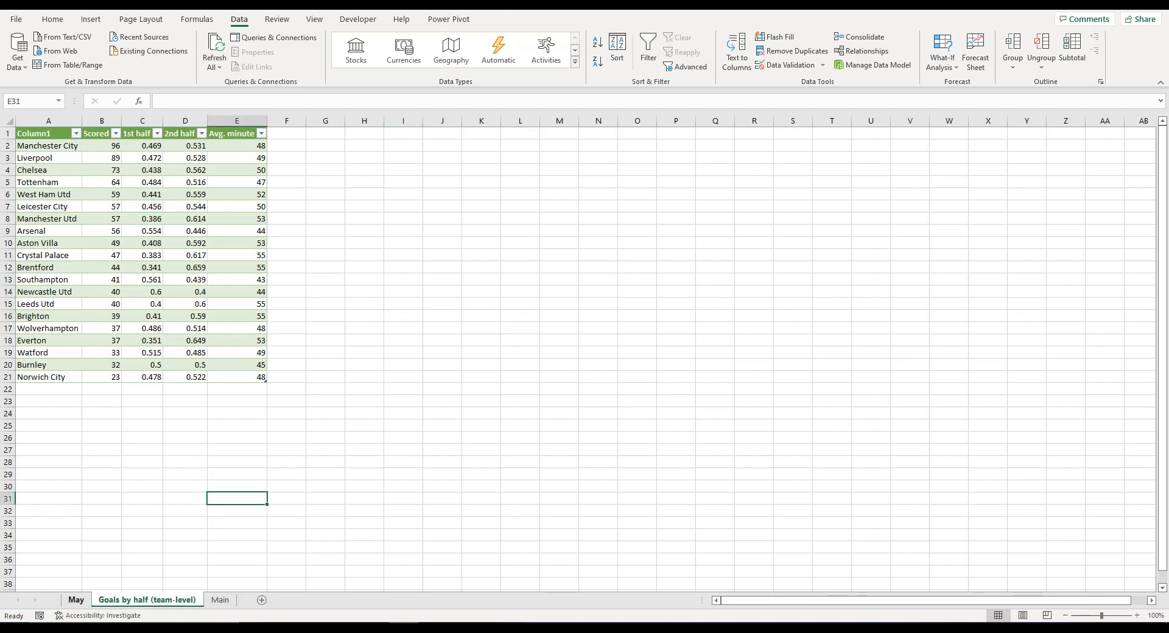
{"action": "left_click", "coordinate": [76, 599]}
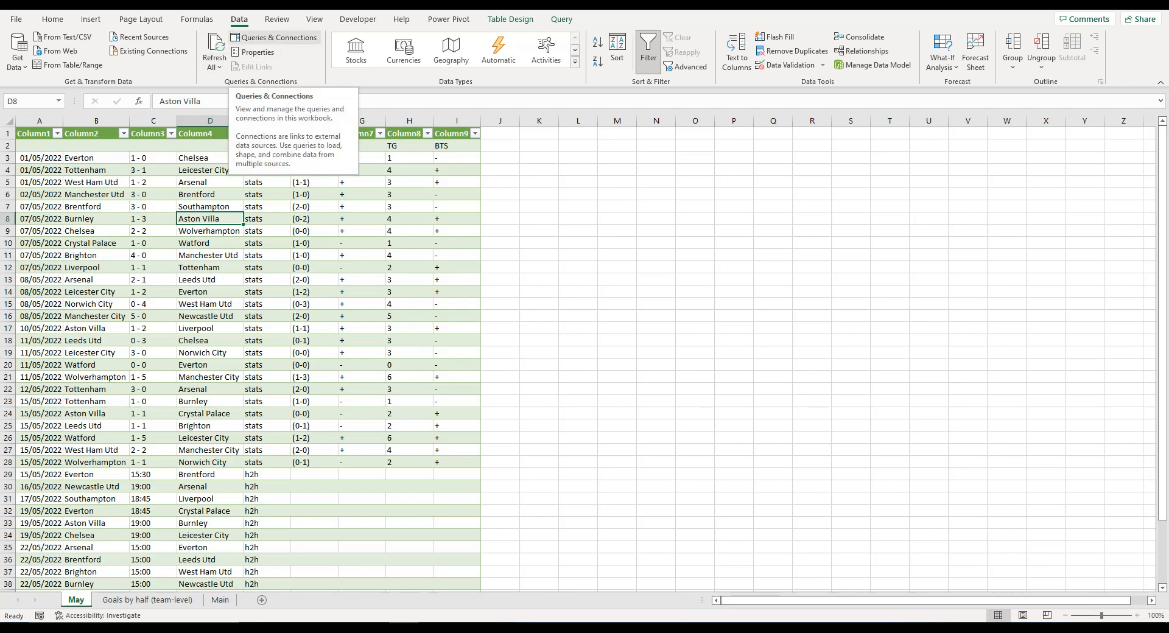
- Open the May query from Queries & Connections in the Power Query Editor
{"action": "left_click", "coordinate": [274, 38]}
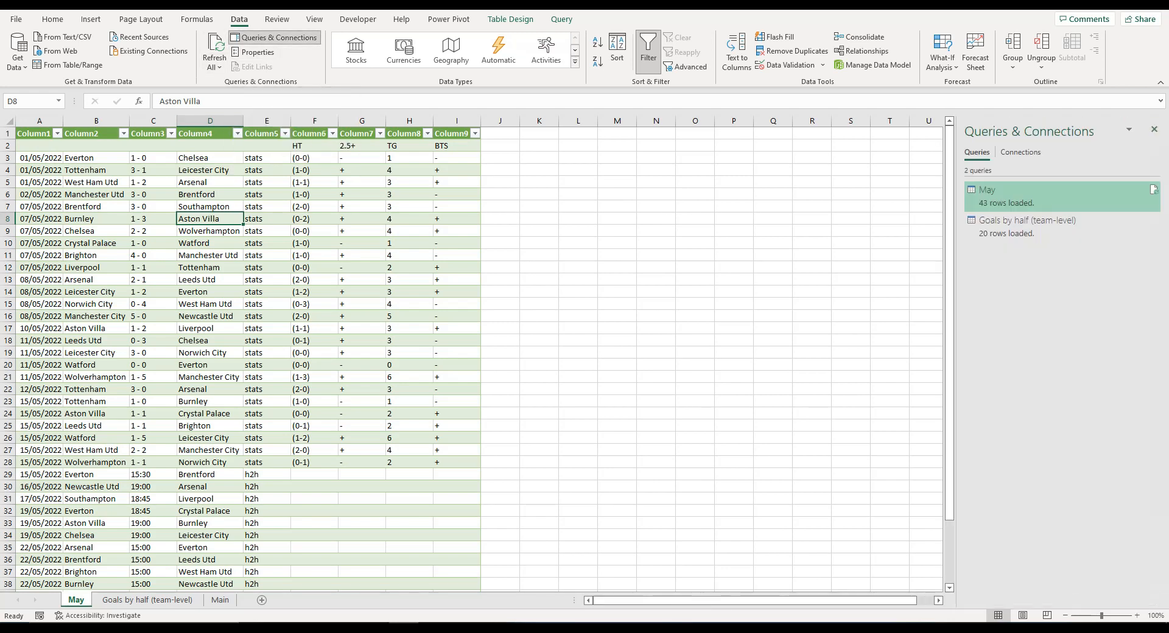
{"action": "left_click", "coordinate": [39, 133]}
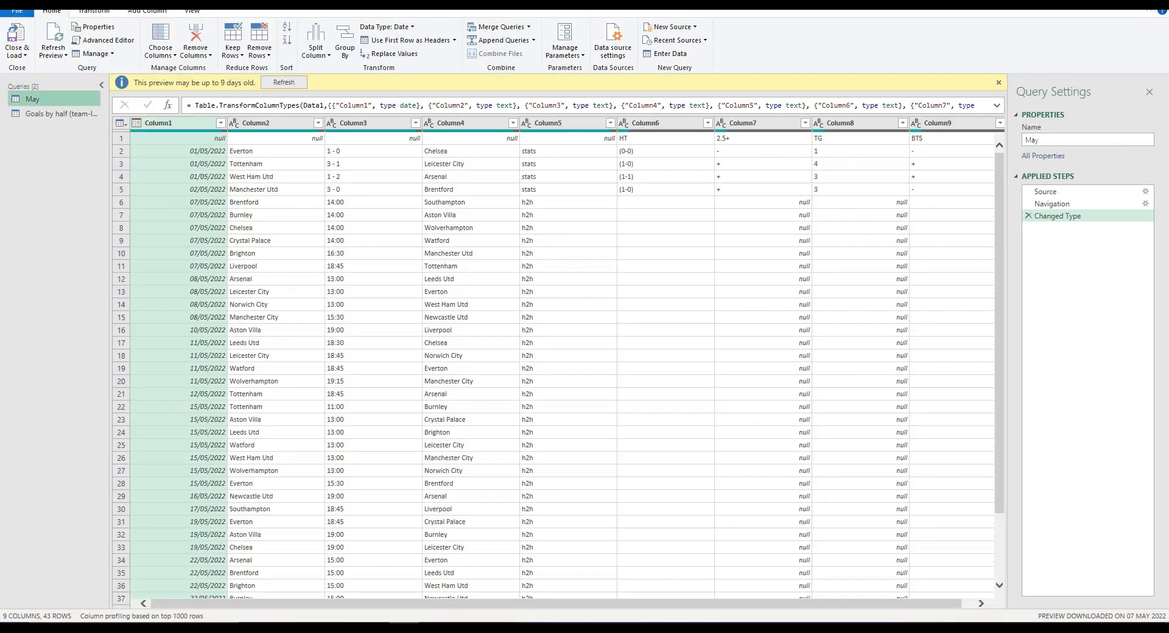
- Show Data source settings and select the SoccerStats results.asp web source
{"action": "left_click", "coordinate": [611, 40]}
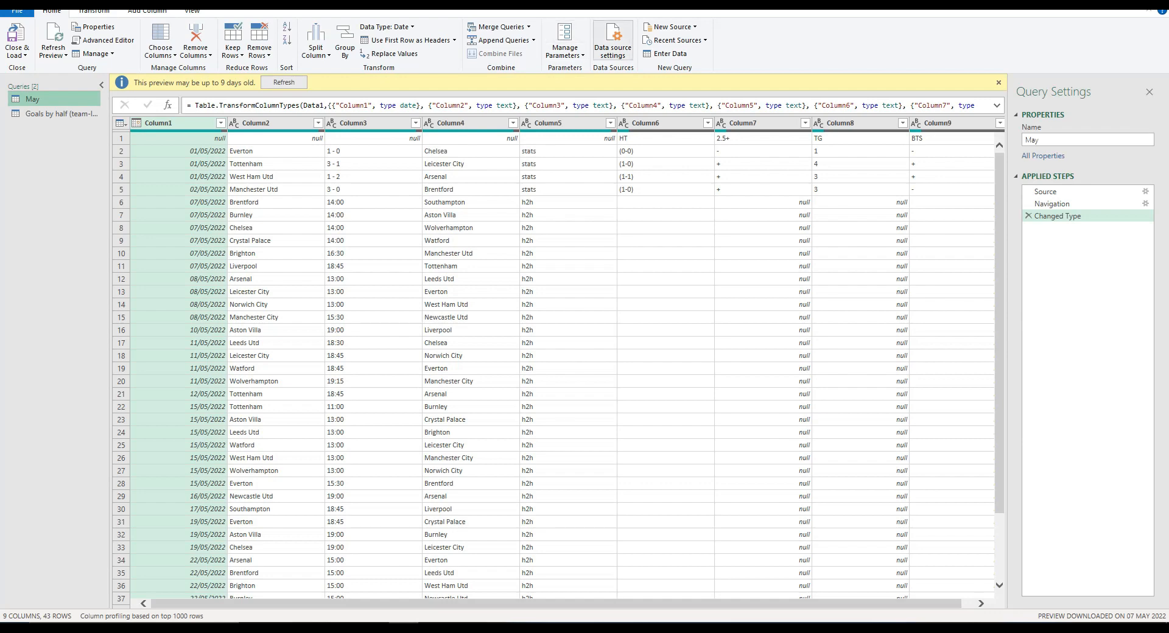
{"action": "mouse_move", "coordinate": [611, 40]}
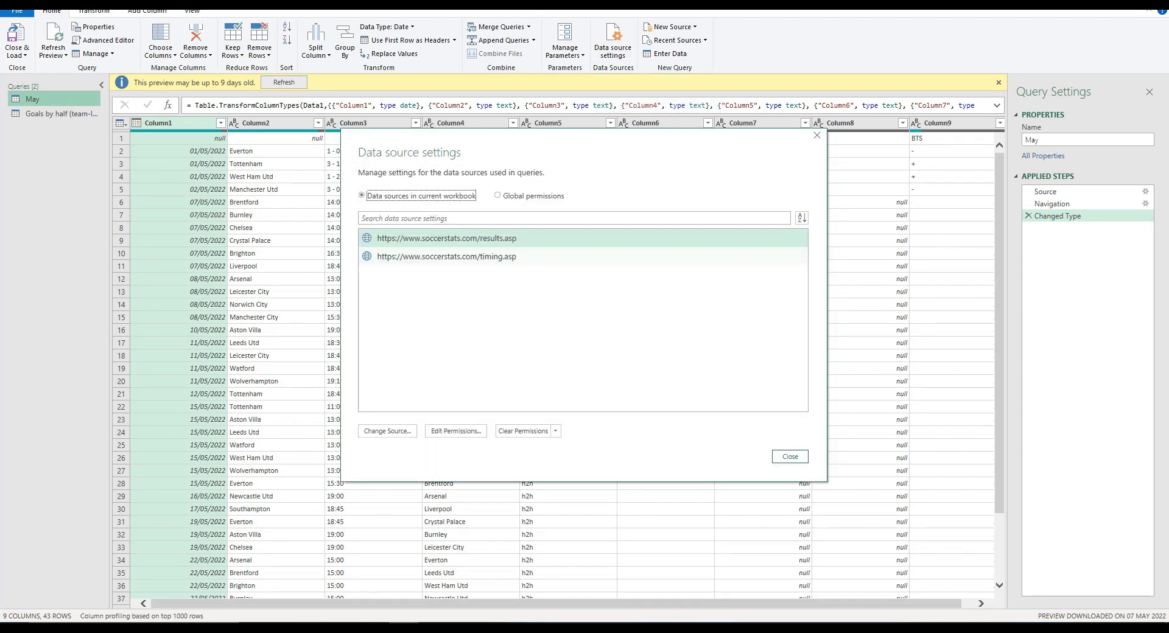
{"action": "right_click", "coordinate": [445, 237]}
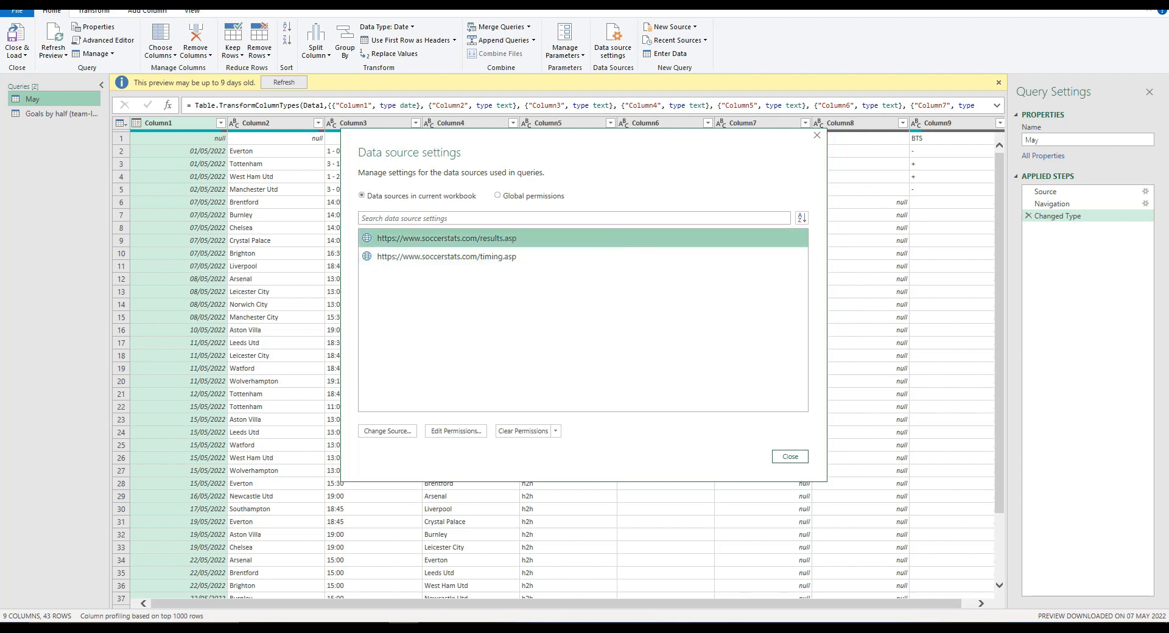
{"action": "left_click", "coordinate": [386, 431]}
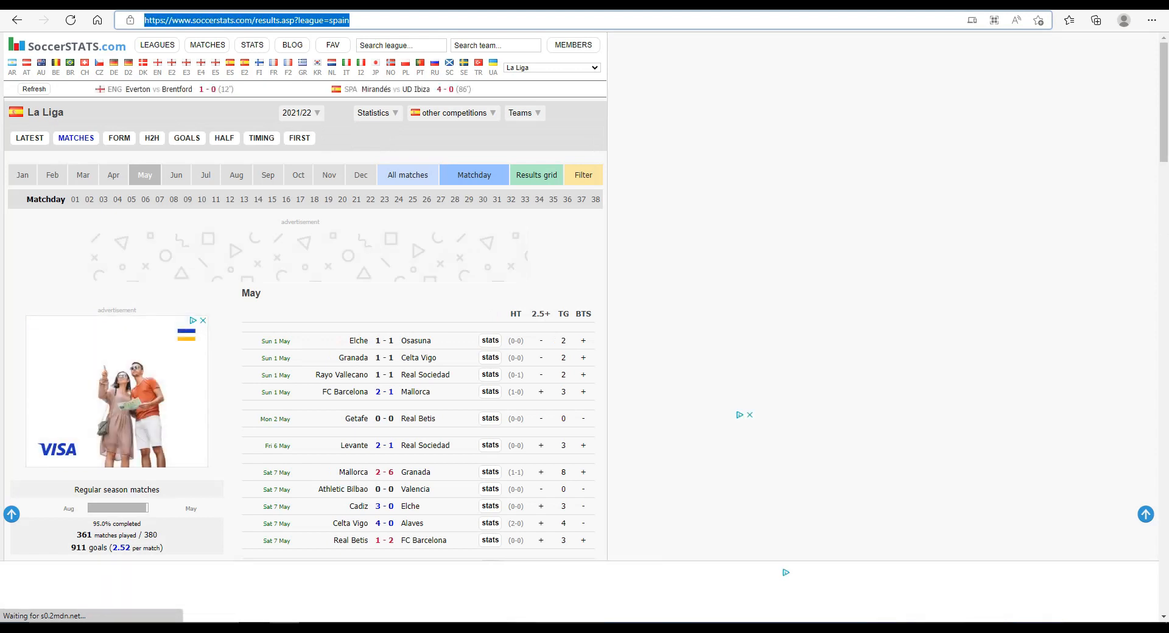
- Change the timing source's address to the league=spain SoccerStats page copied from the browser
{"action": "right_click", "coordinate": [246, 21]}
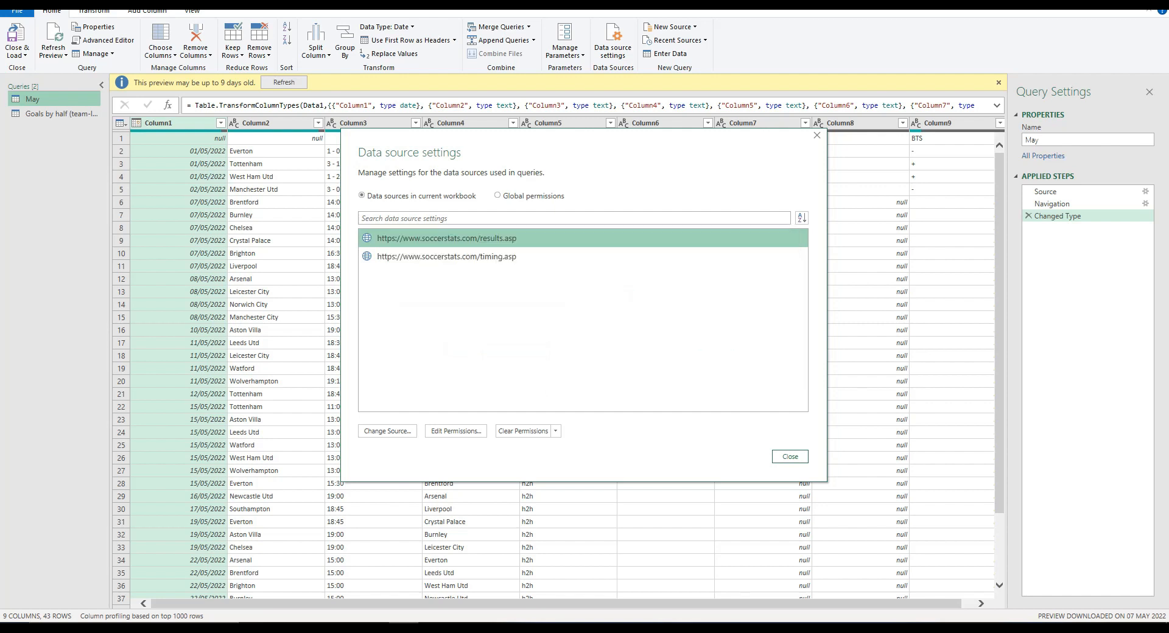
{"action": "left_click", "coordinate": [447, 255]}
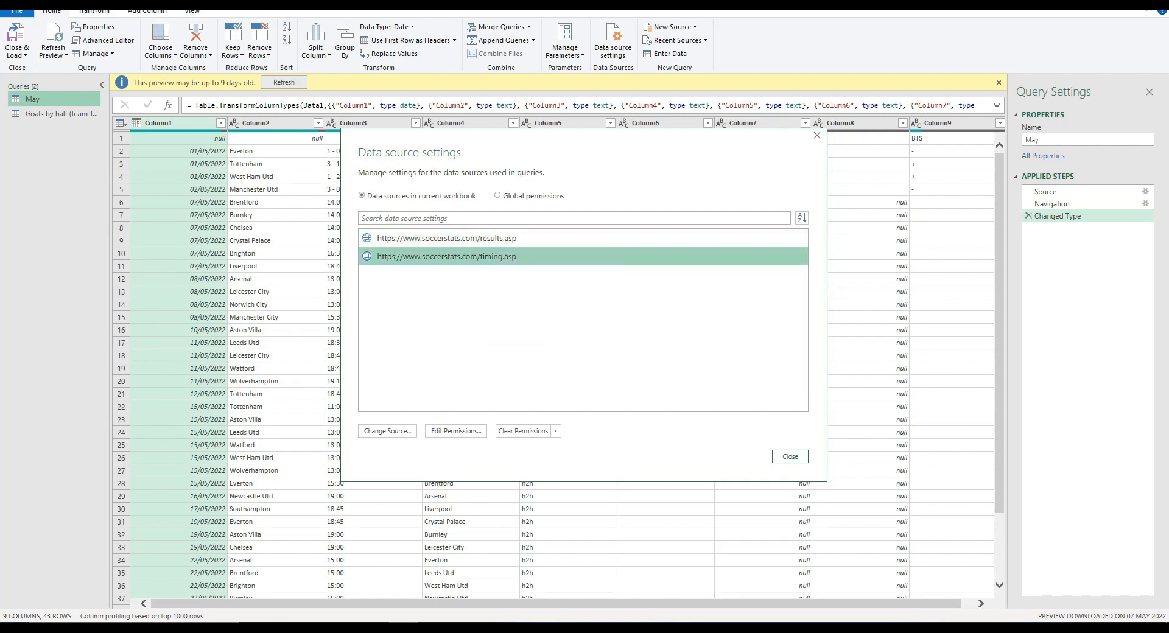
{"action": "left_click", "coordinate": [387, 431]}
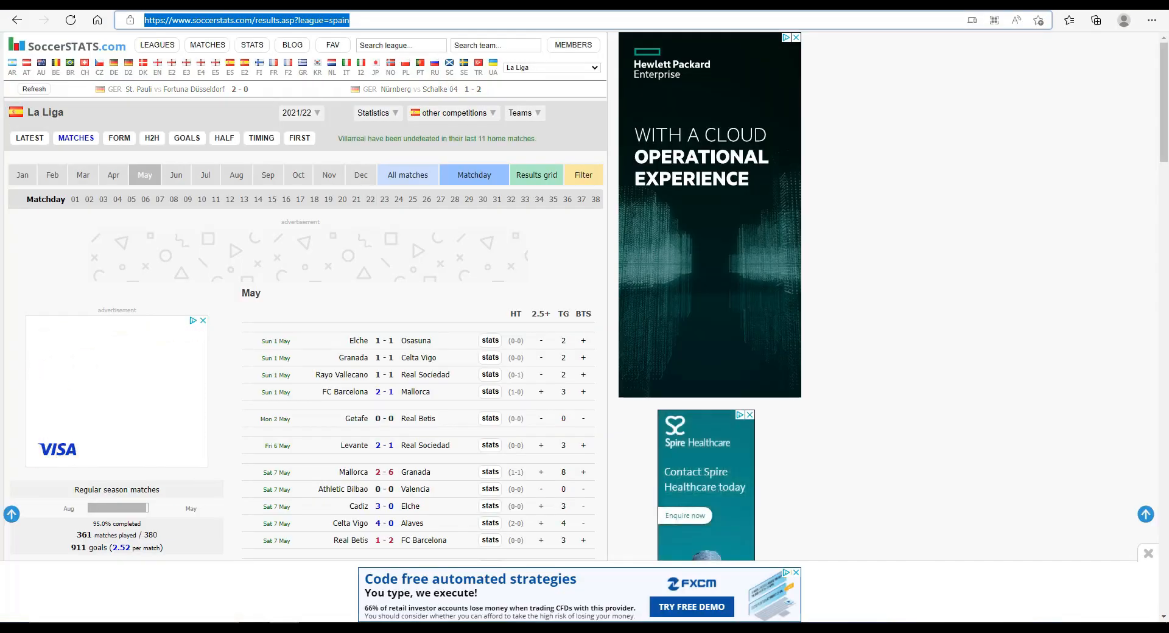
{"action": "left_click", "coordinate": [260, 138]}
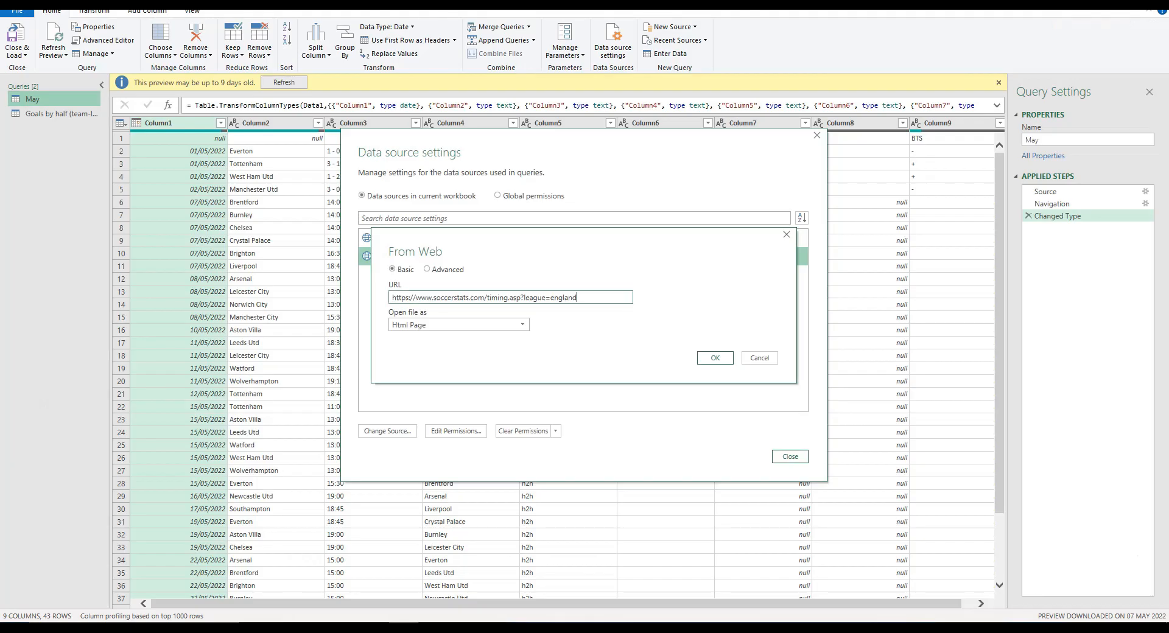
{"action": "right_click", "coordinate": [511, 297]}
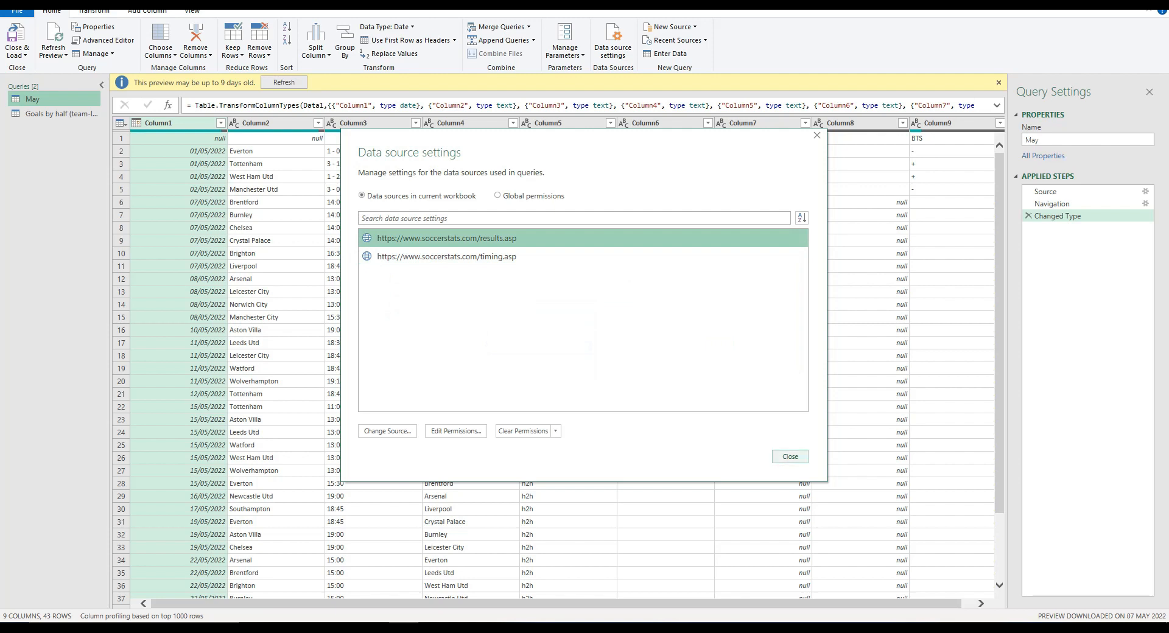
- Refresh the May query preview with La Liga fixtures and Close & Load it into the workbook
{"action": "left_click", "coordinate": [789, 457]}
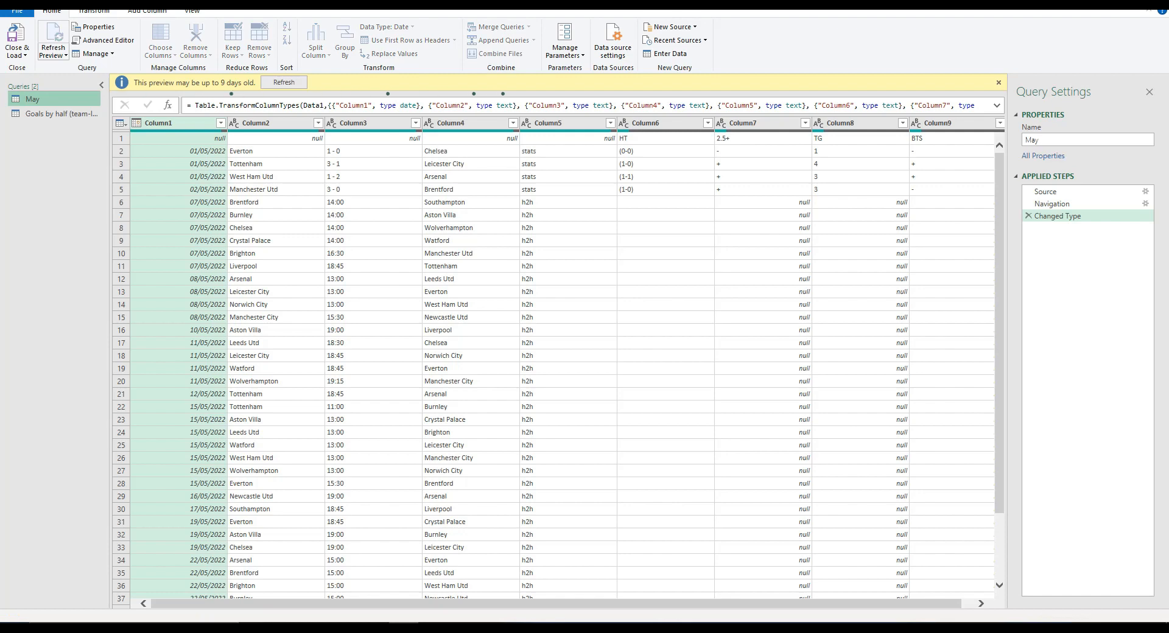
{"action": "left_click", "coordinate": [284, 81]}
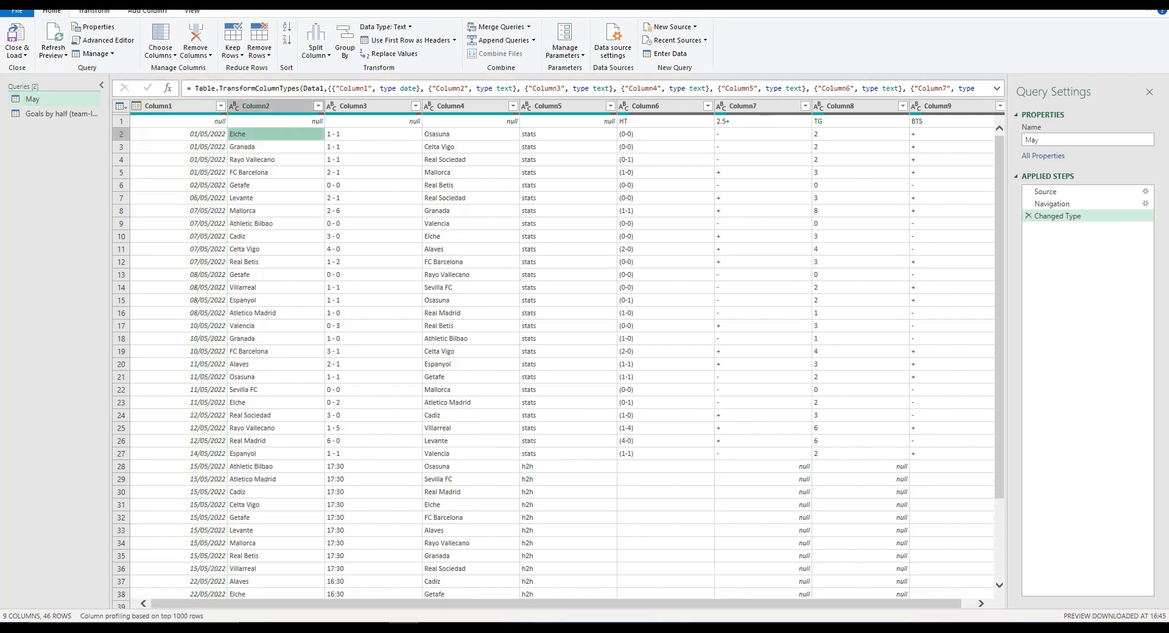
{"action": "left_click", "coordinate": [248, 172]}
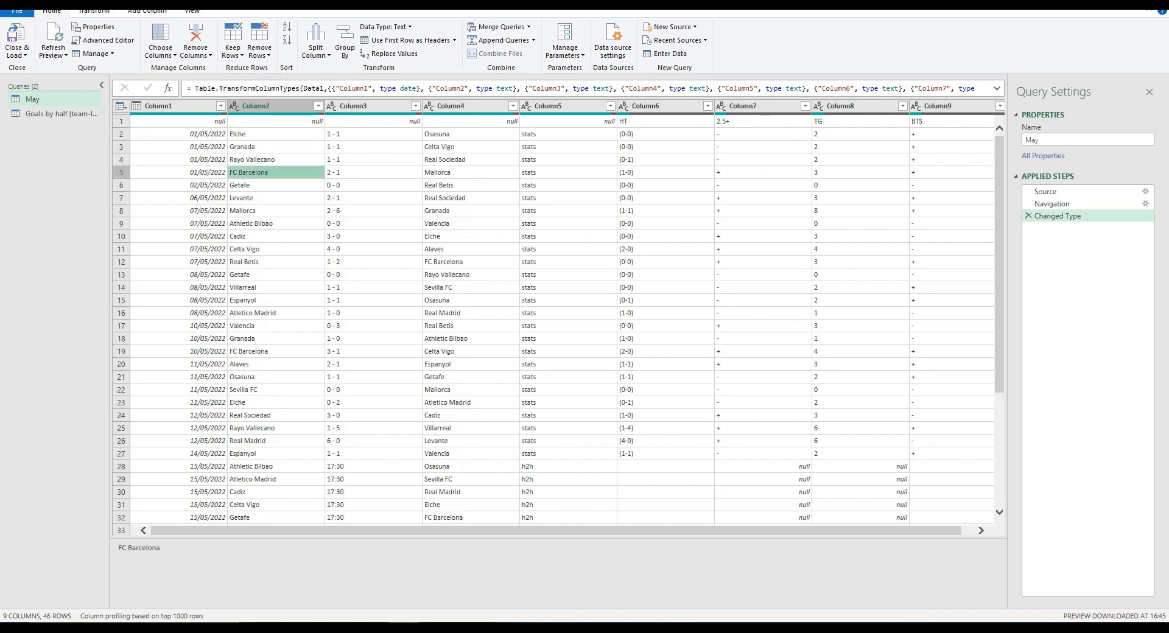
{"action": "left_click", "coordinate": [470, 222]}
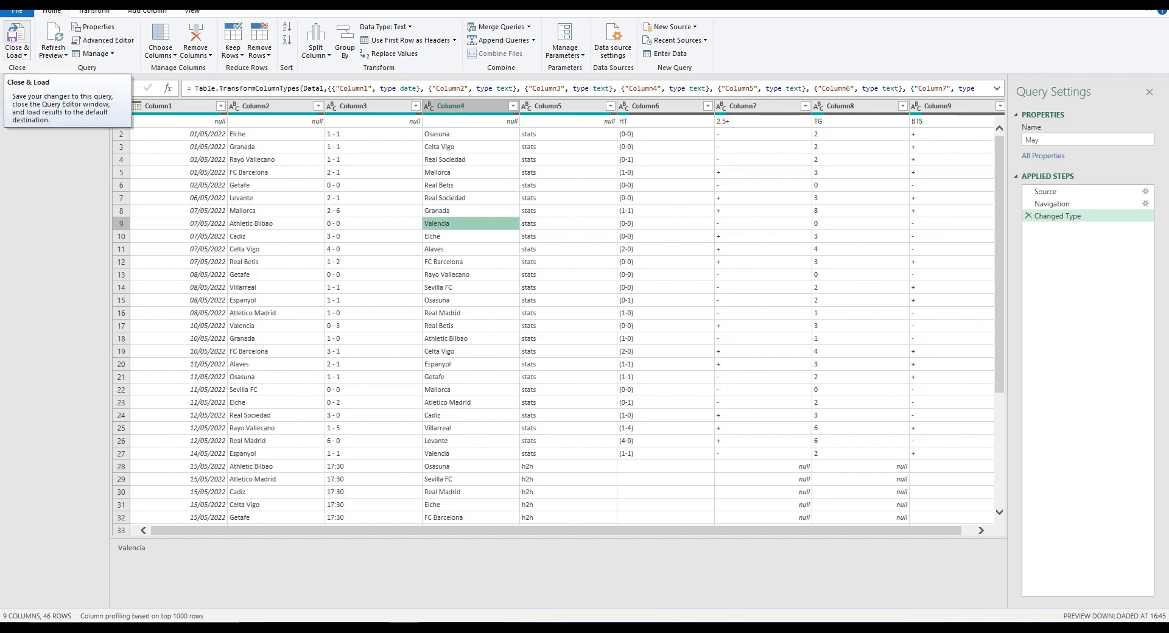
{"action": "left_click", "coordinate": [16, 38]}
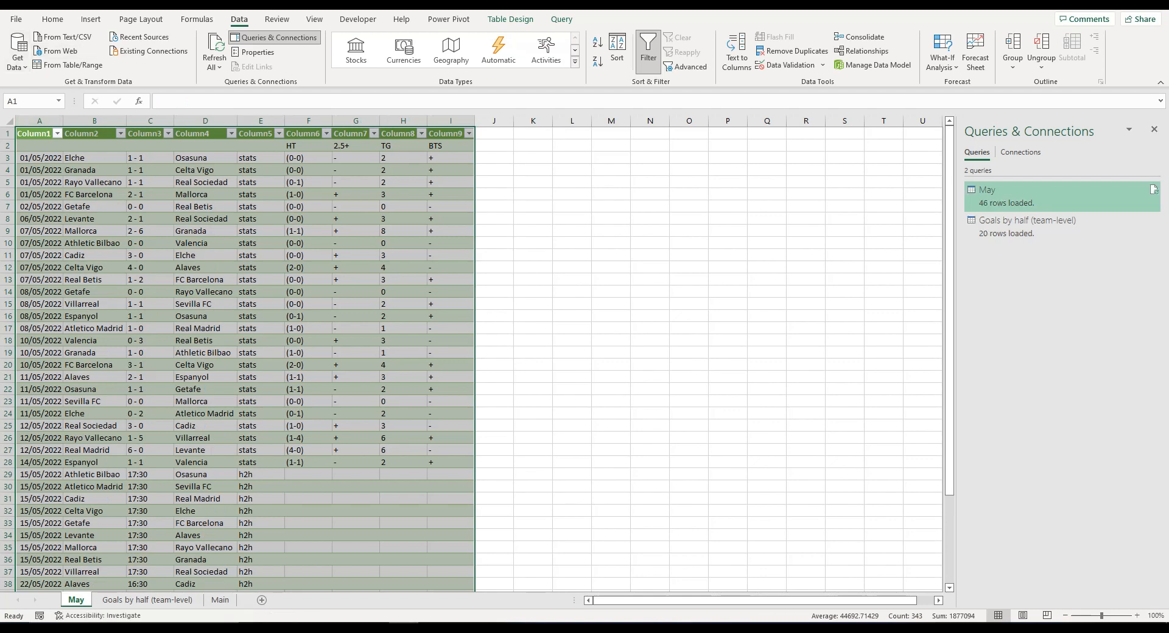
- Check the refreshed May, Goals by half (team-level) and Main sheets against each other
{"action": "scroll", "scroll_direction": "down", "scroll_amount": 3}
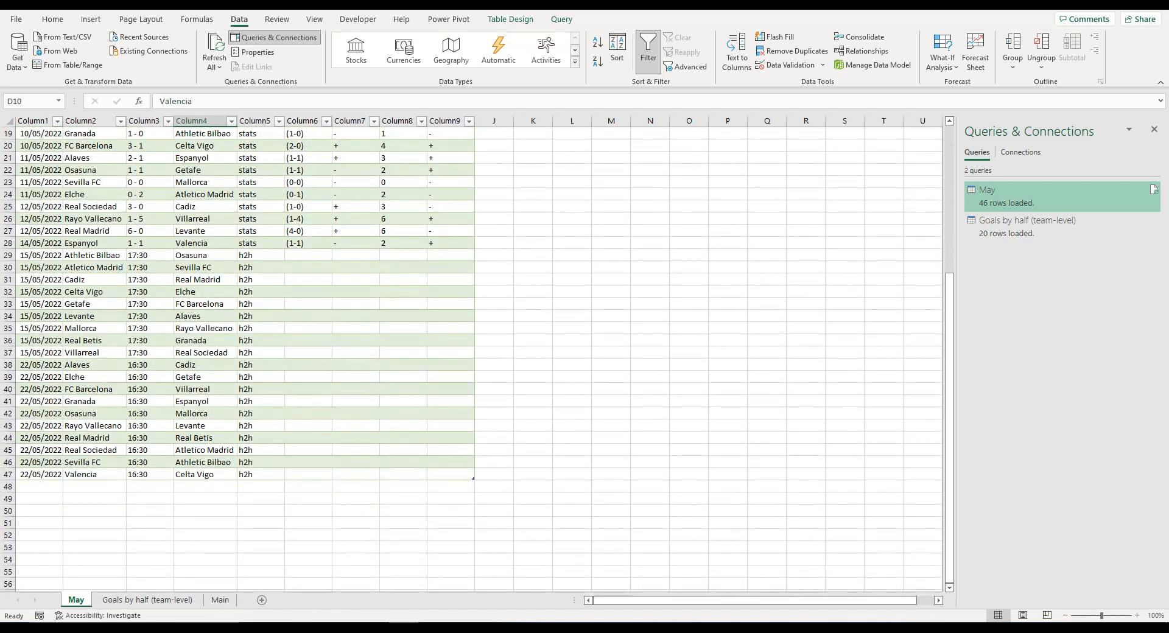
{"action": "left_click", "coordinate": [147, 599]}
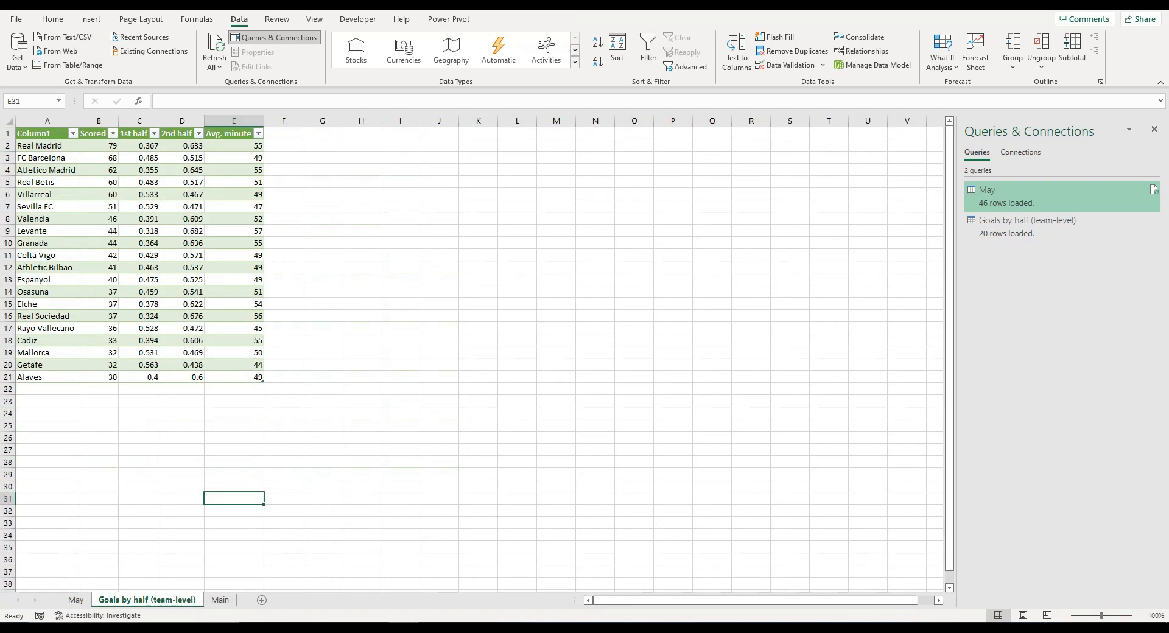
{"action": "left_click", "coordinate": [46, 181]}
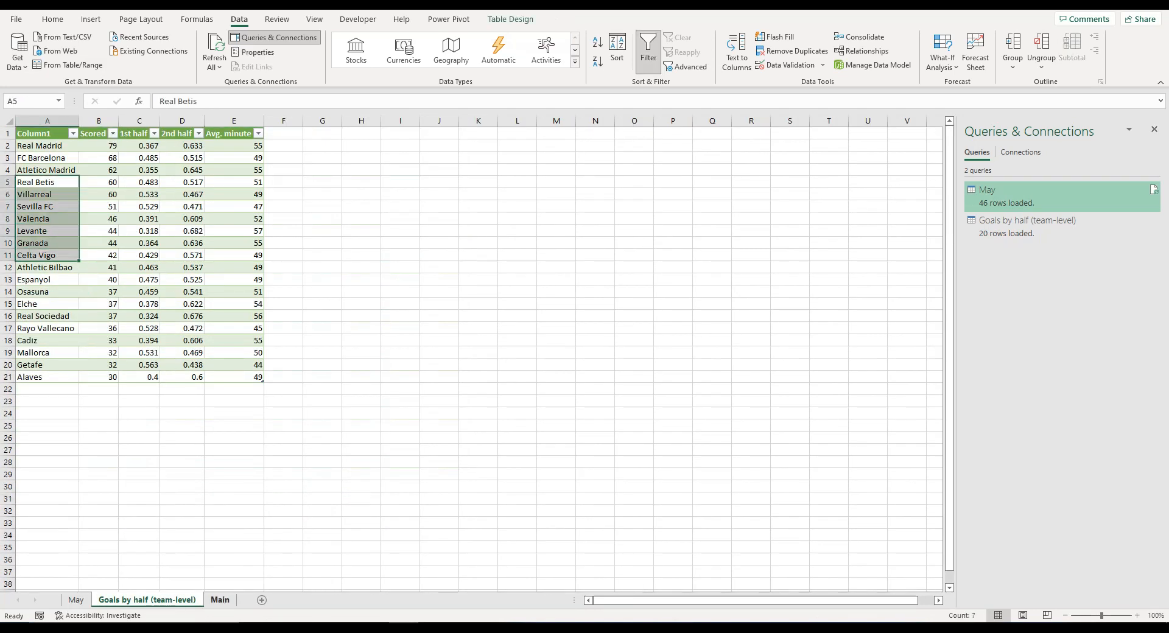
{"action": "left_click", "coordinate": [219, 599]}
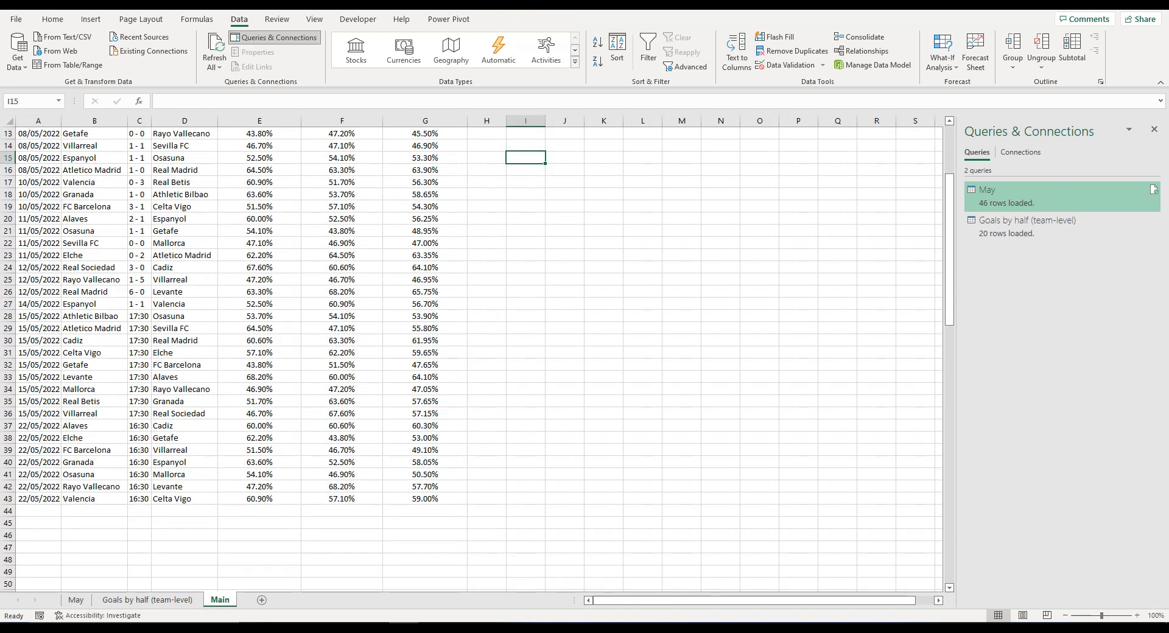
{"action": "left_click", "coordinate": [74, 599]}
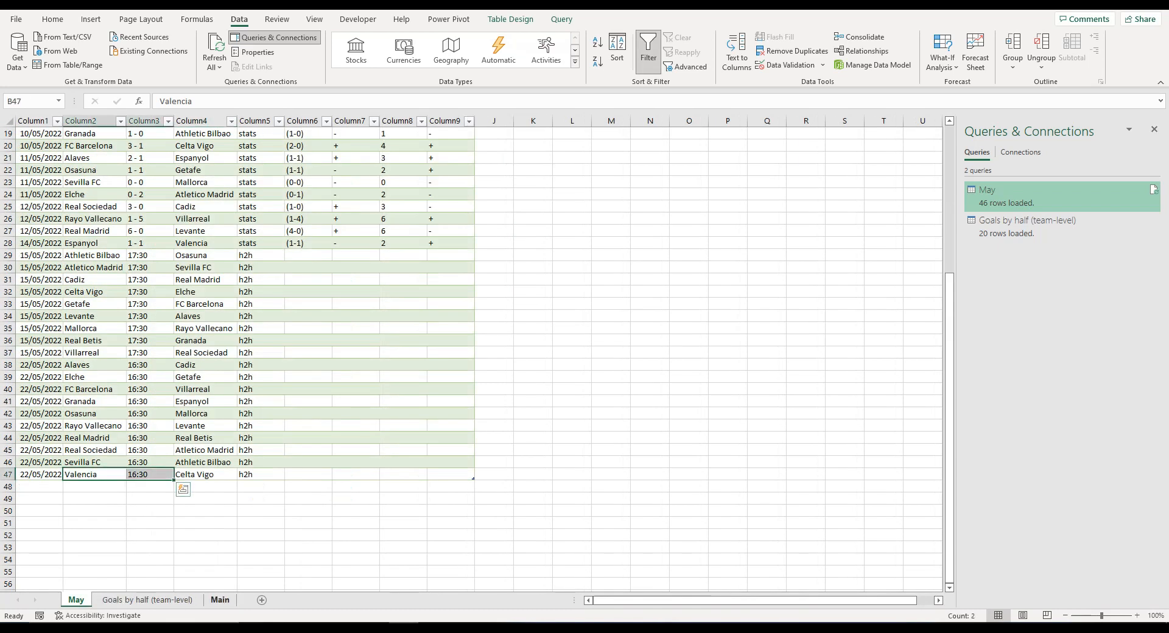
{"action": "left_click", "coordinate": [219, 599]}
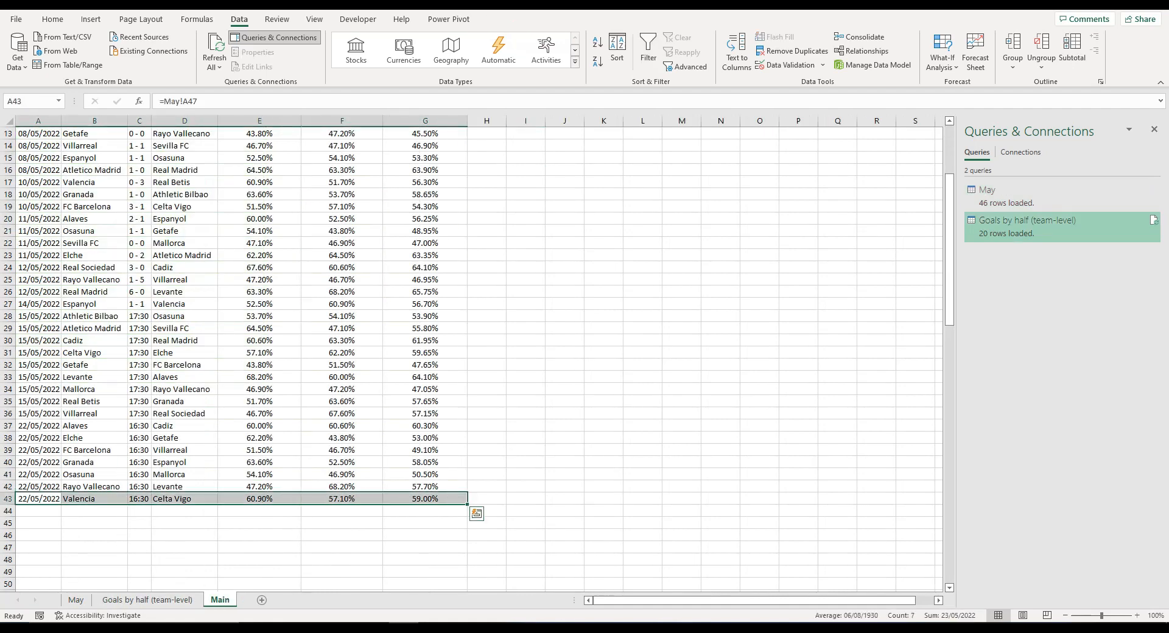
- Fill the last Main fixture row's formulas two rows down below Valencia v Celta Vigo
{"action": "left_click_drag", "start_coordinate": [466, 504], "coordinate": [466, 529]}
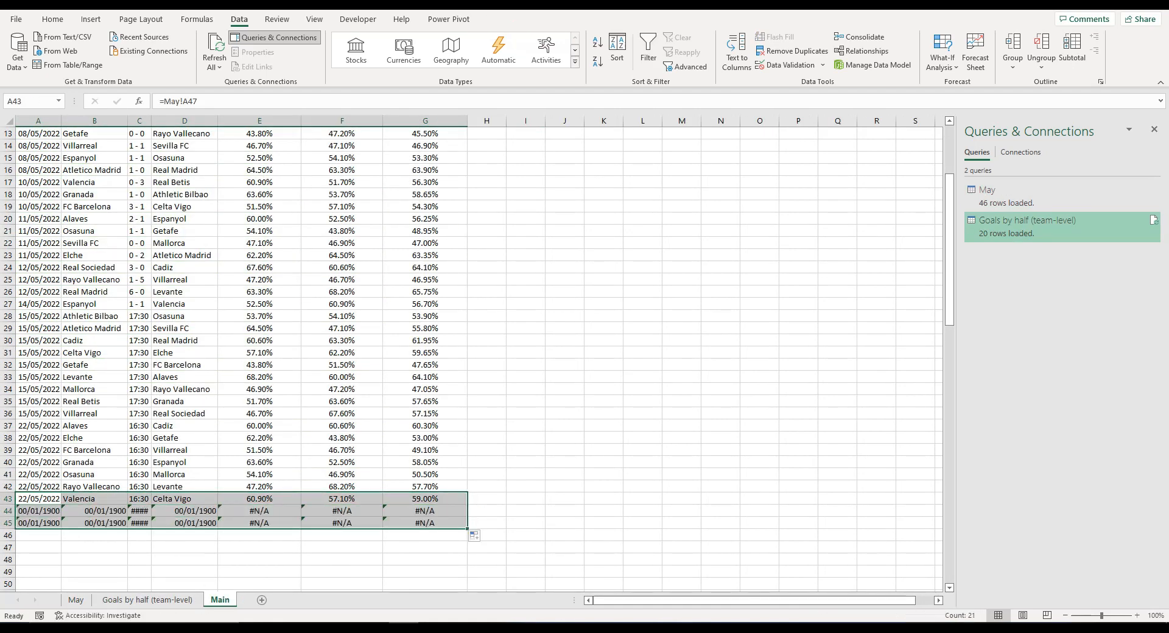
{"action": "left_click", "coordinate": [425, 522]}
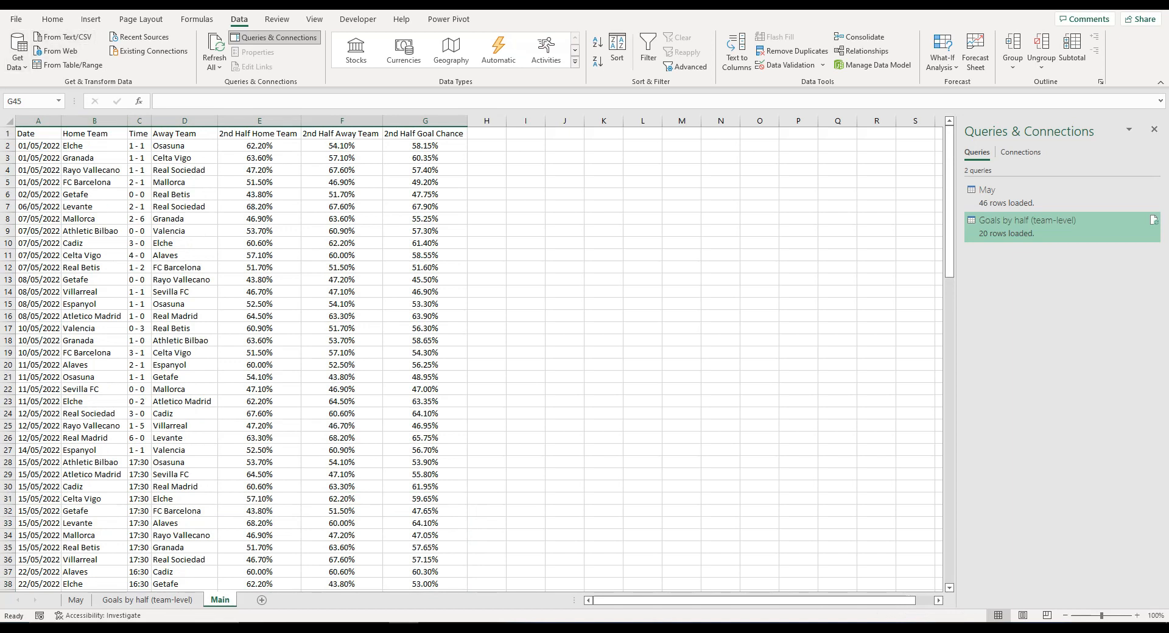
- Tick 'Refresh data when opening the file' for the May and Goals by half (team-level) queries
{"action": "right_click", "coordinate": [987, 190]}
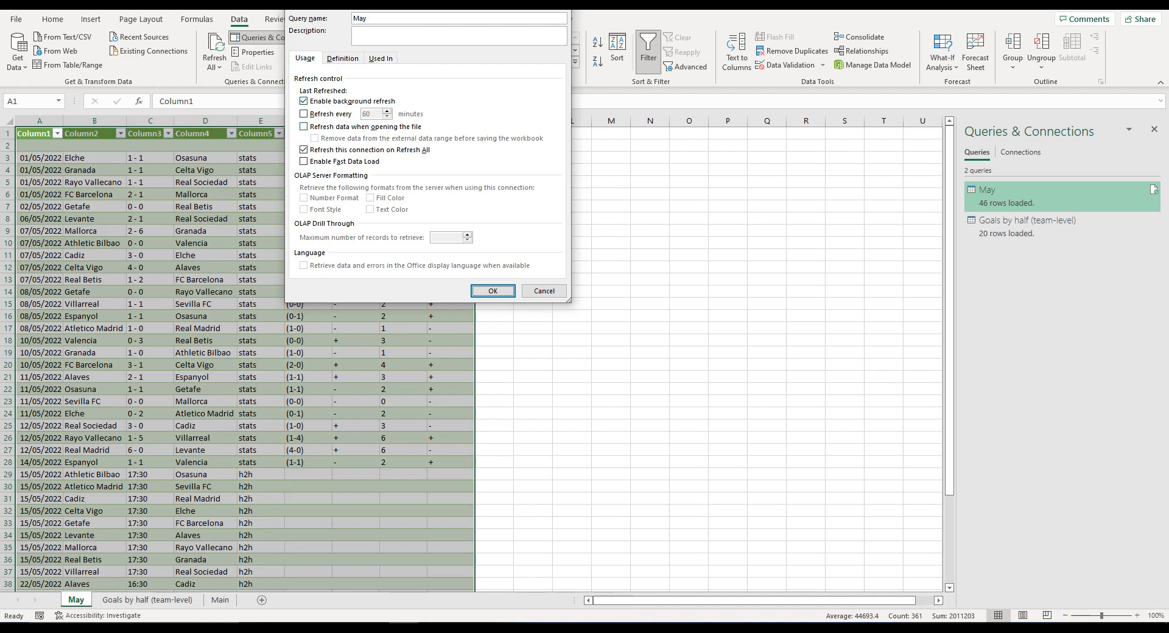
{"action": "left_click", "coordinate": [303, 127]}
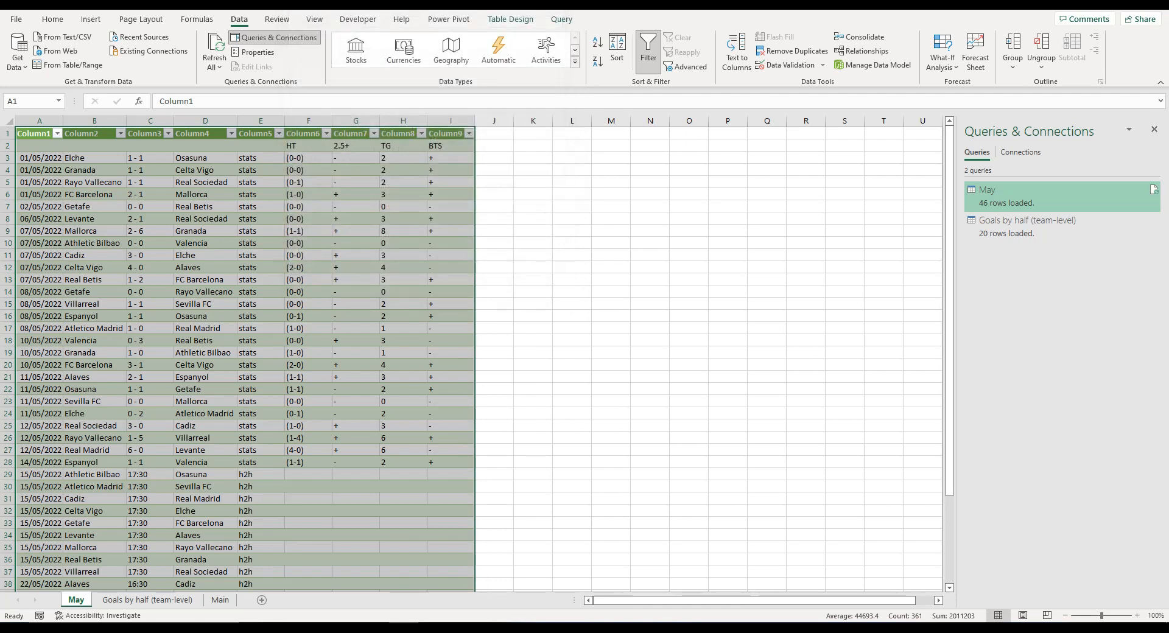
{"action": "right_click", "coordinate": [1025, 219]}
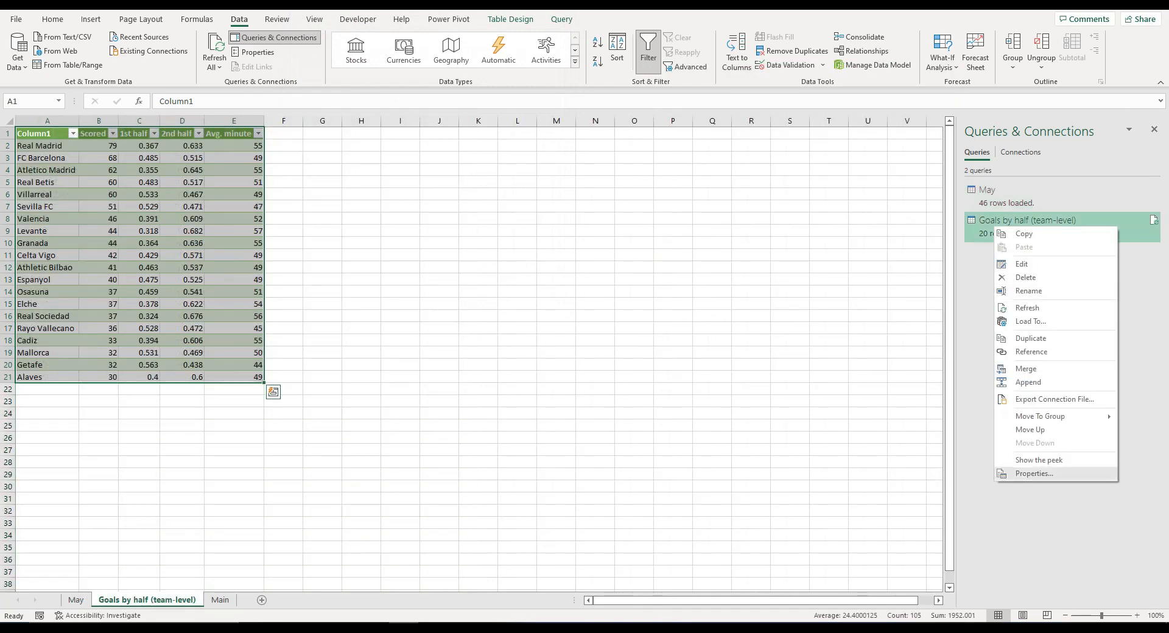
{"action": "left_click", "coordinate": [1035, 473]}
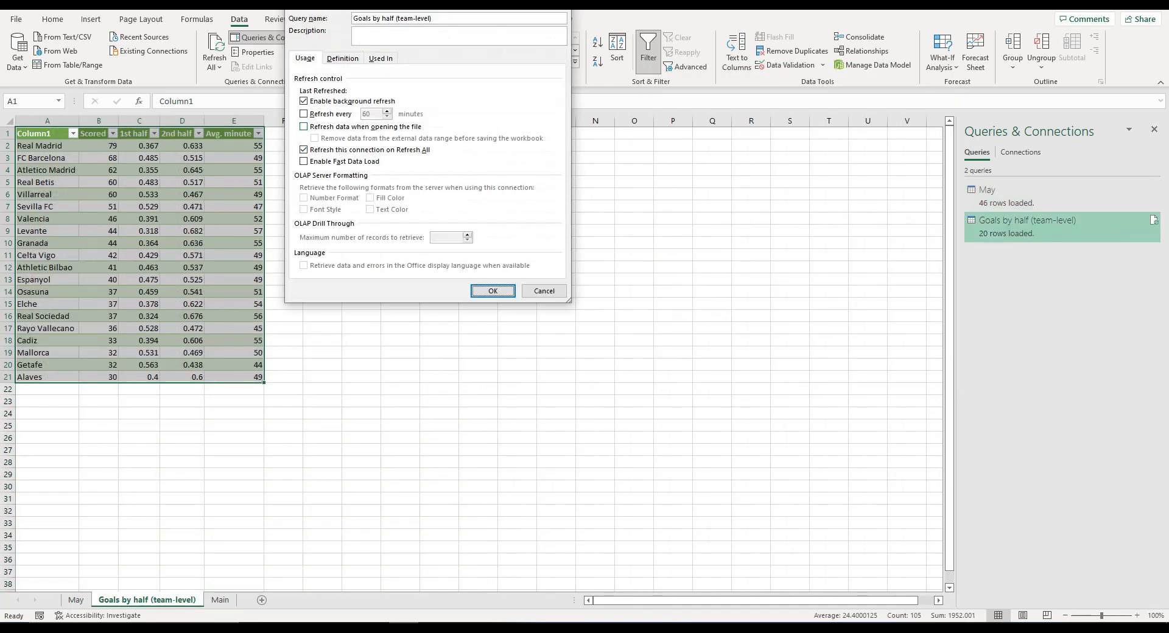
{"action": "left_click", "coordinate": [303, 126]}
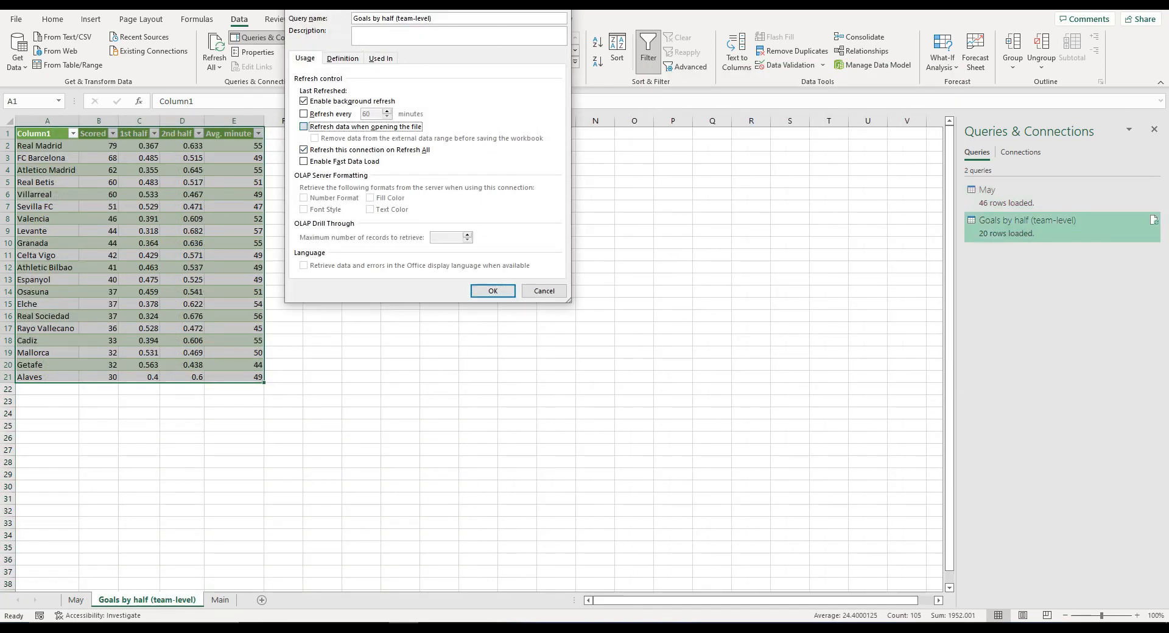
{"action": "left_click", "coordinate": [490, 291]}
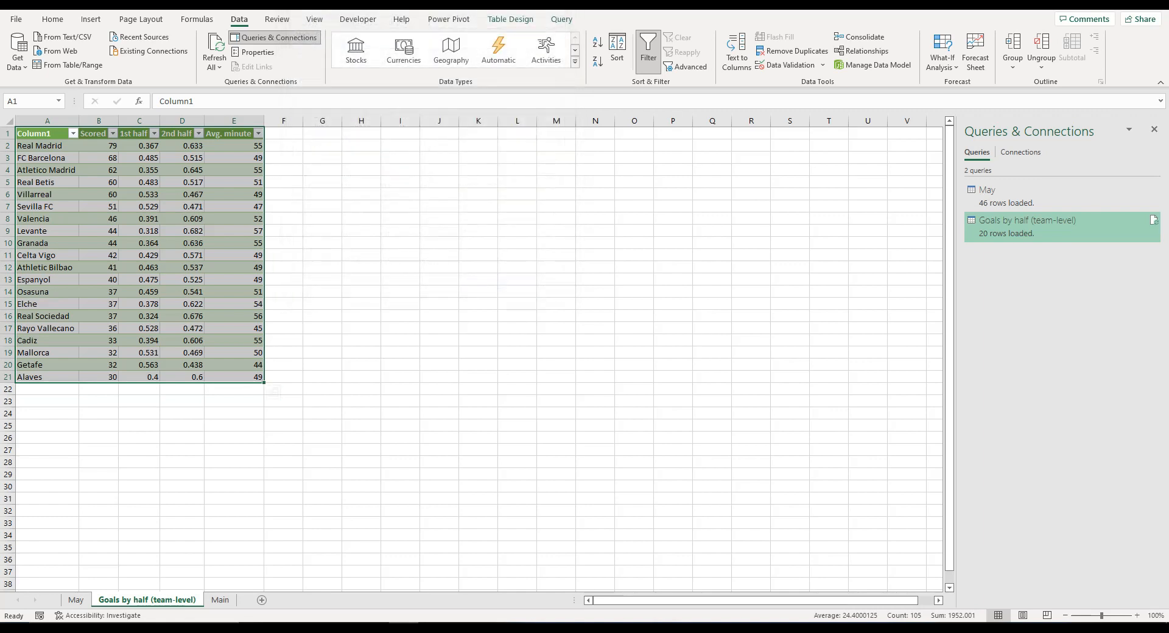
{"action": "left_click", "coordinate": [219, 598]}
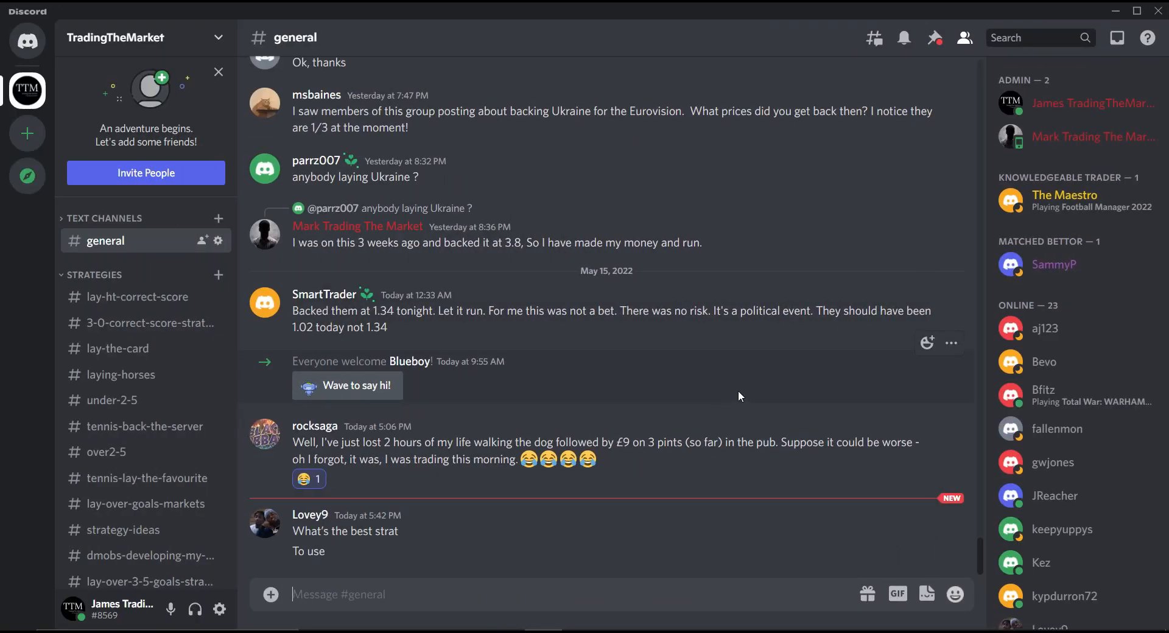
{"action": "mouse_move", "coordinate": [202, 452]}
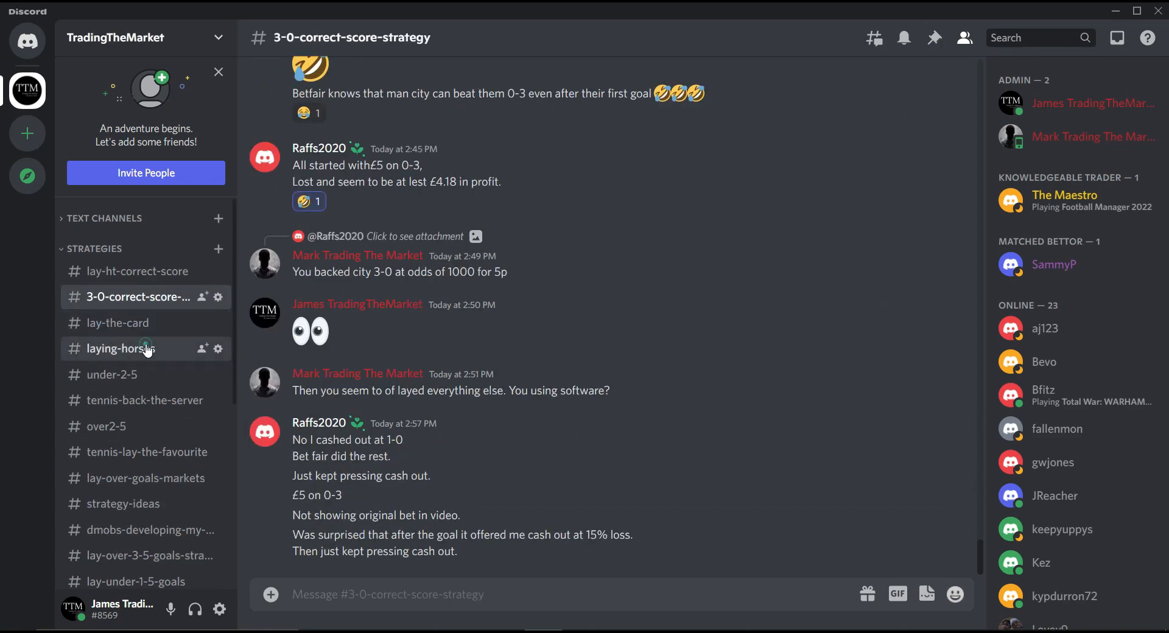
- Browse the under-2-5, tennis and over2-5 strategy channels, finishing on #lay-over-3-5-goals-strategy
{"action": "left_click", "coordinate": [112, 374]}
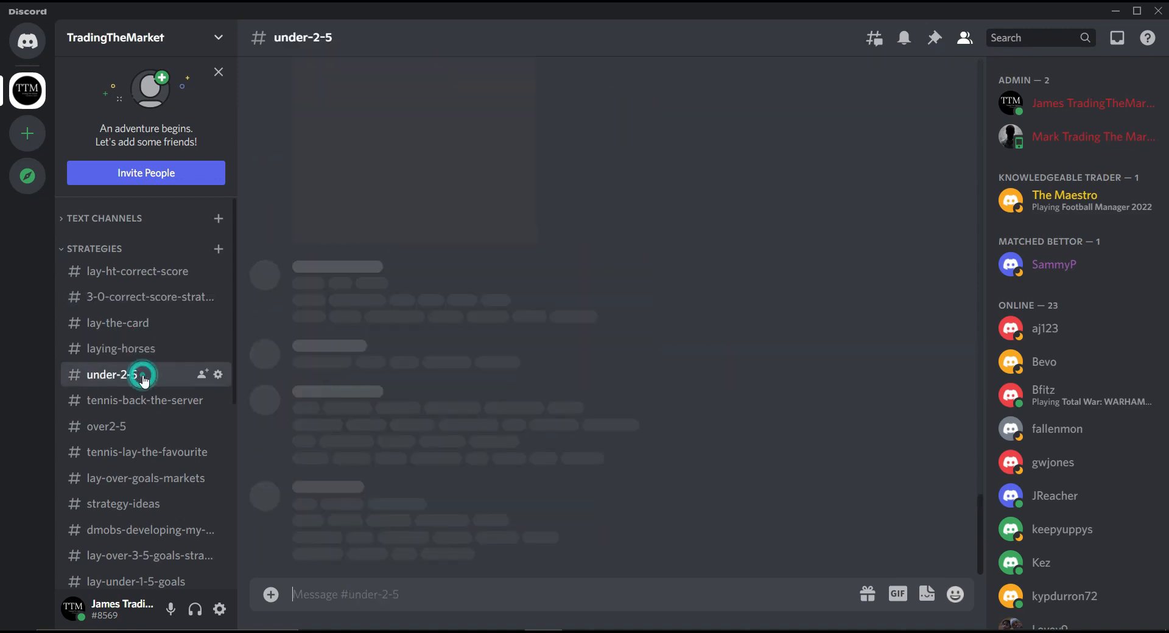
{"action": "left_click", "coordinate": [146, 400]}
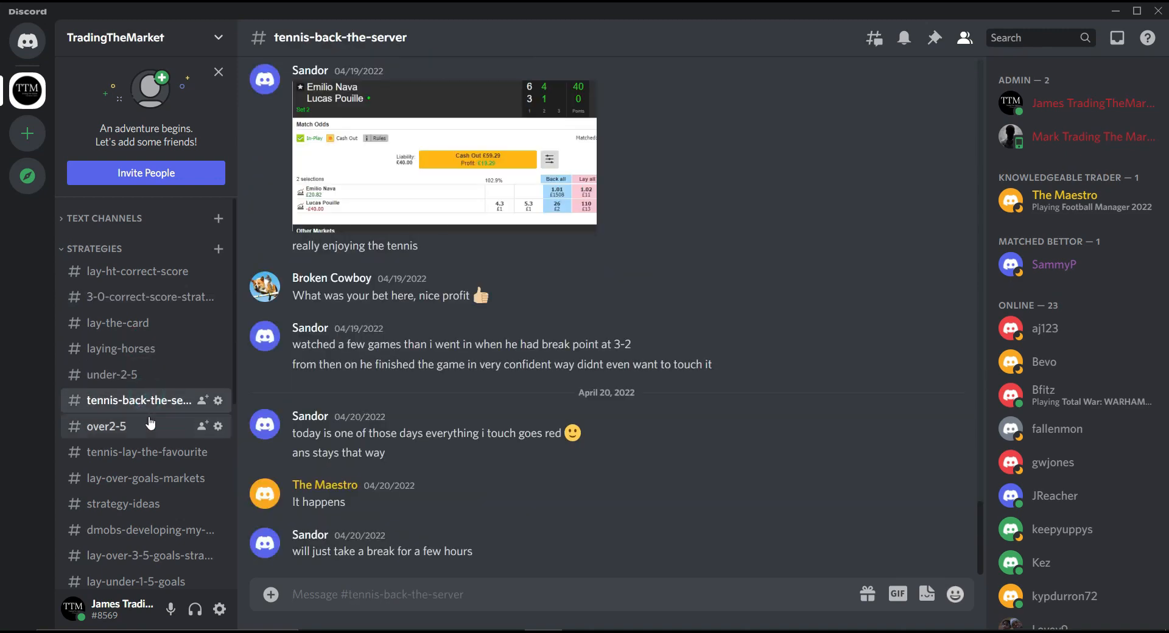
{"action": "left_click", "coordinate": [107, 426]}
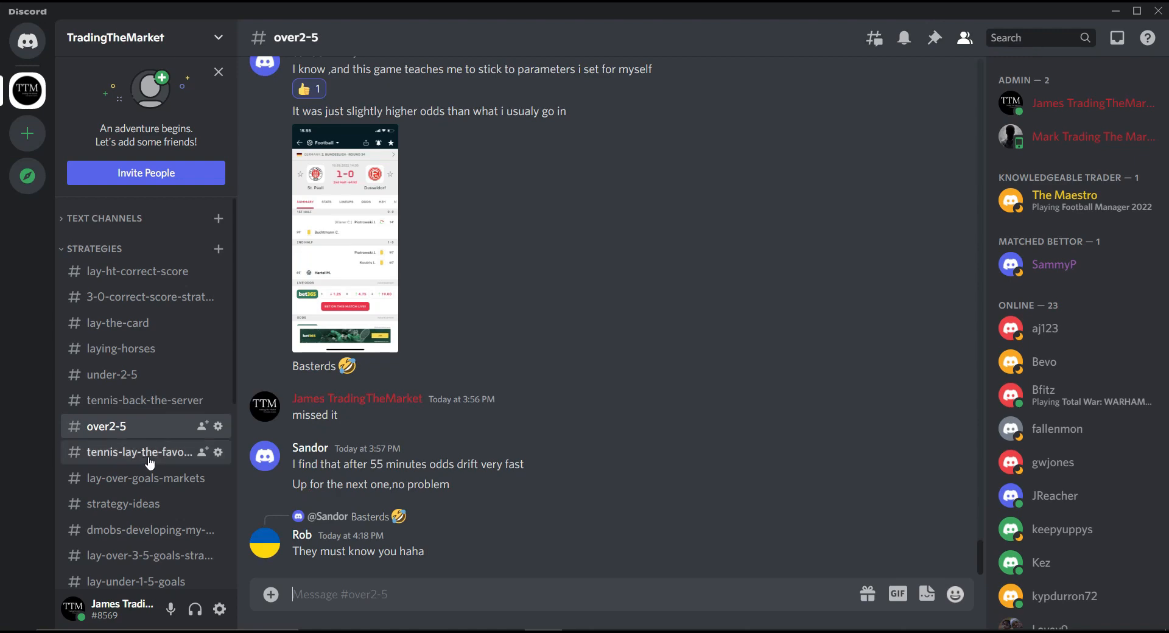
{"action": "left_click", "coordinate": [140, 452]}
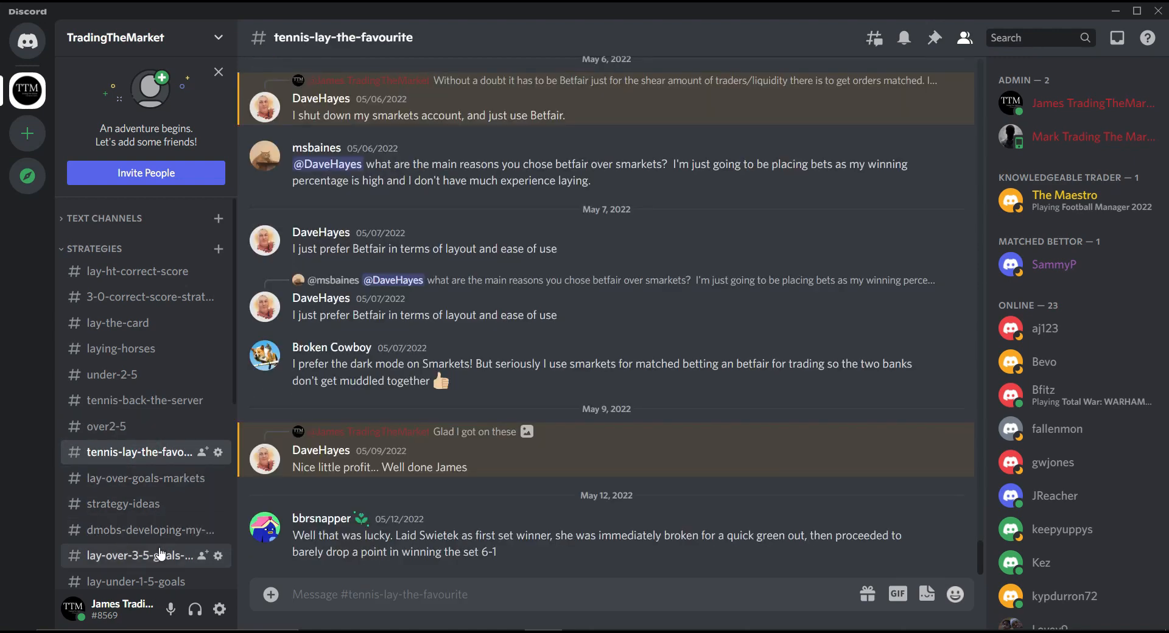
{"action": "left_click", "coordinate": [133, 555]}
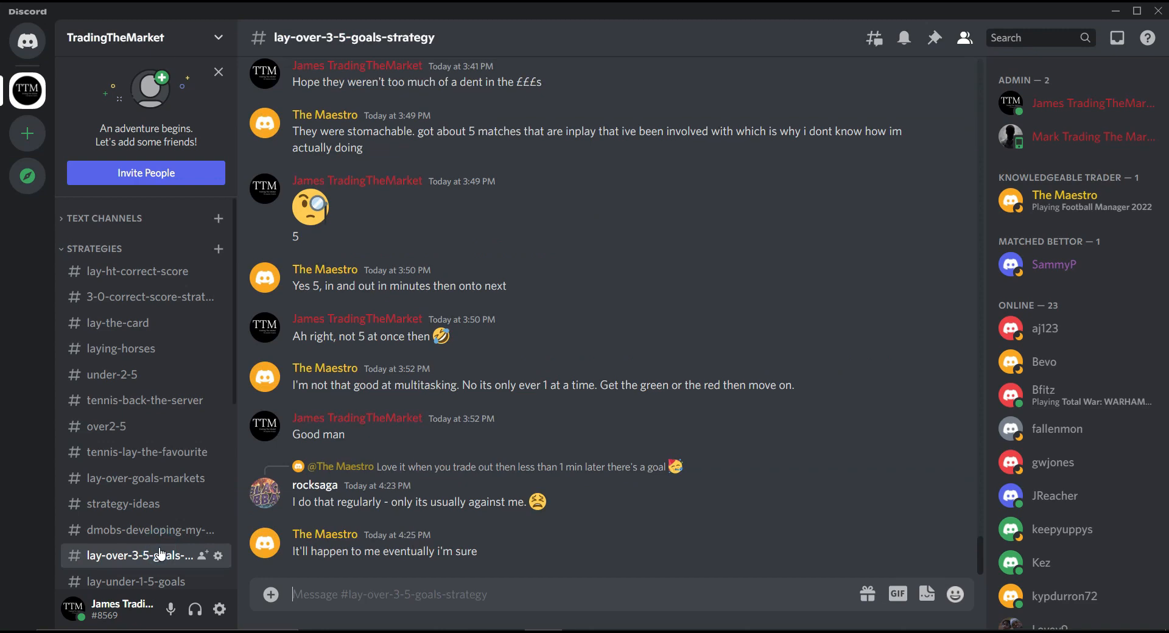